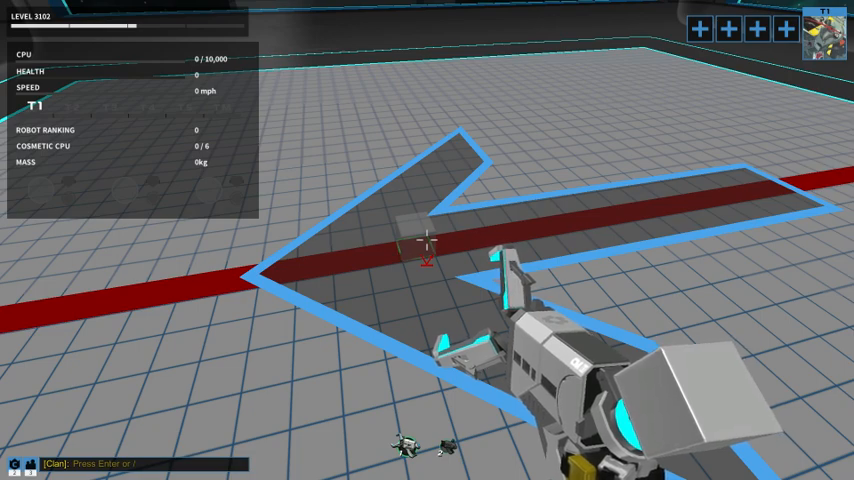
mouse_move(428, 240)
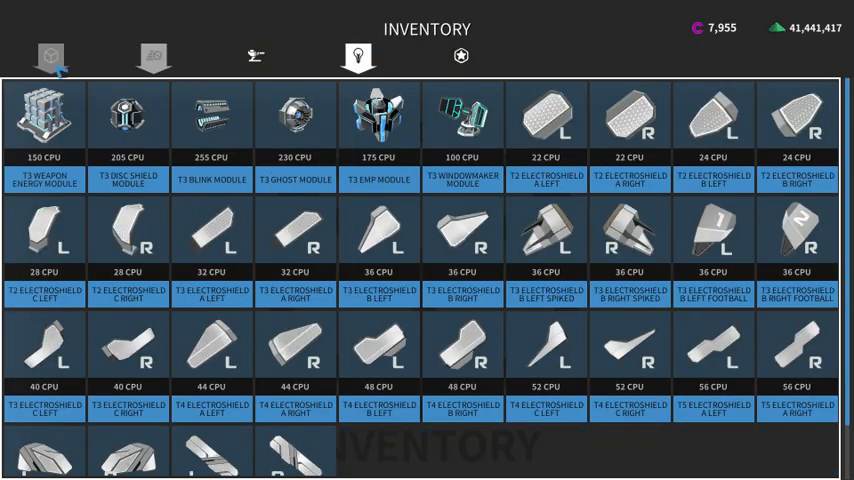
- Place the first block from the Blocks inventory, giving the robot 10 CPU and 27,000 health
left_click(50, 56)
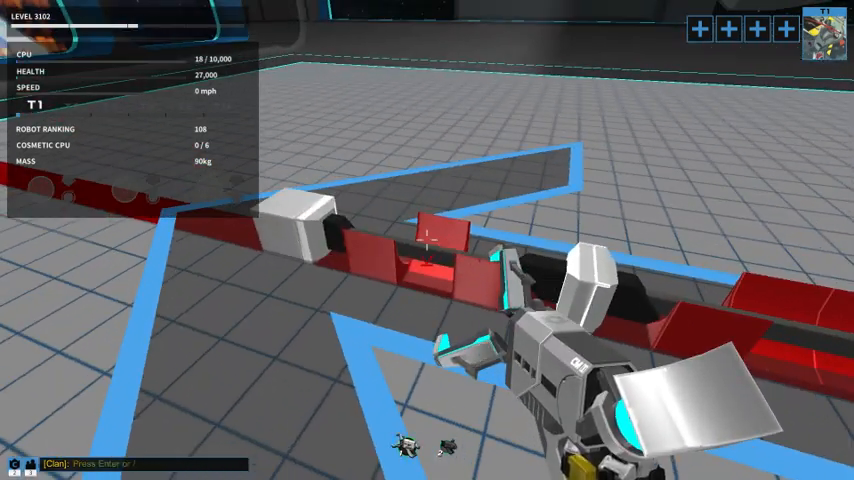
mouse_move(428, 240)
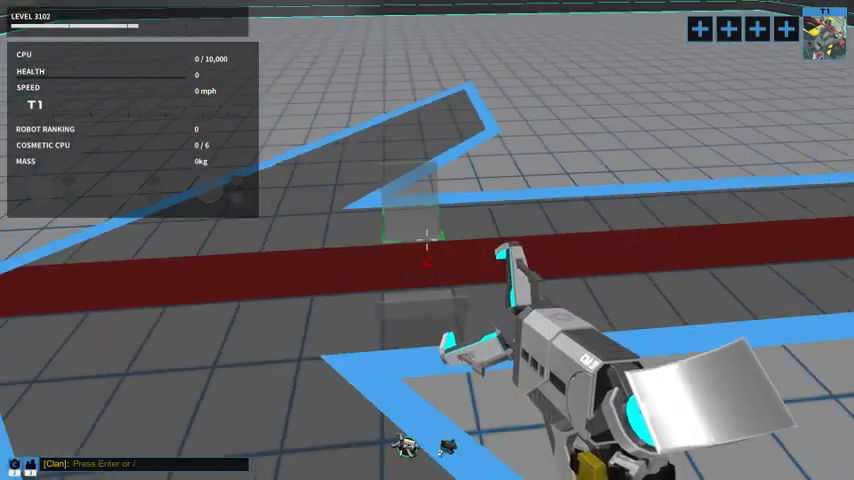
mouse_move(428, 240)
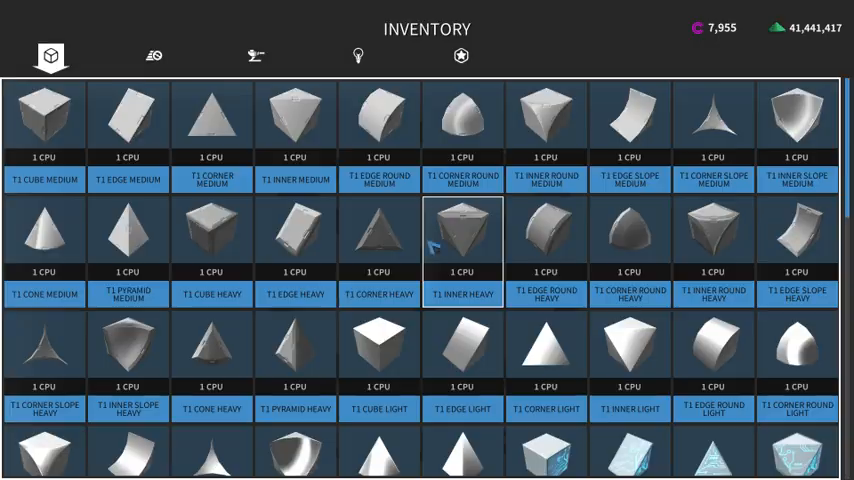
- Browse the weapons list, return to blocks toward rods and struts, then show lasers, plasma and rail guns
left_click(256, 56)
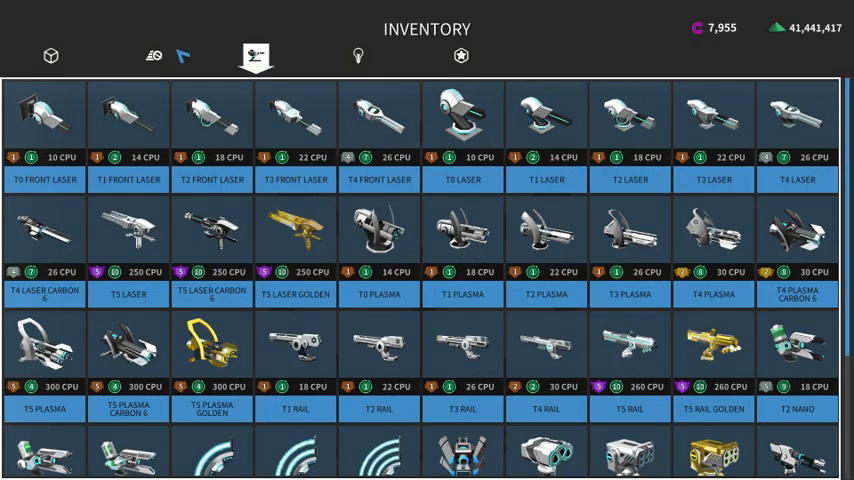
left_click(52, 56)
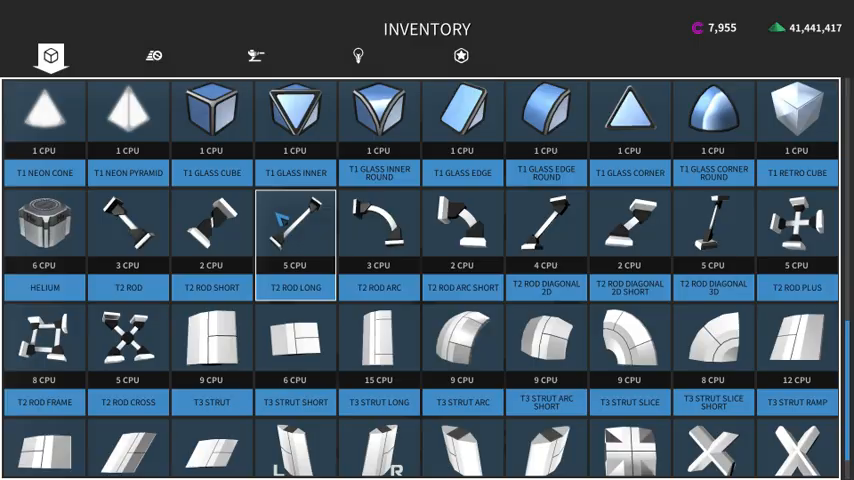
left_click(212, 110)
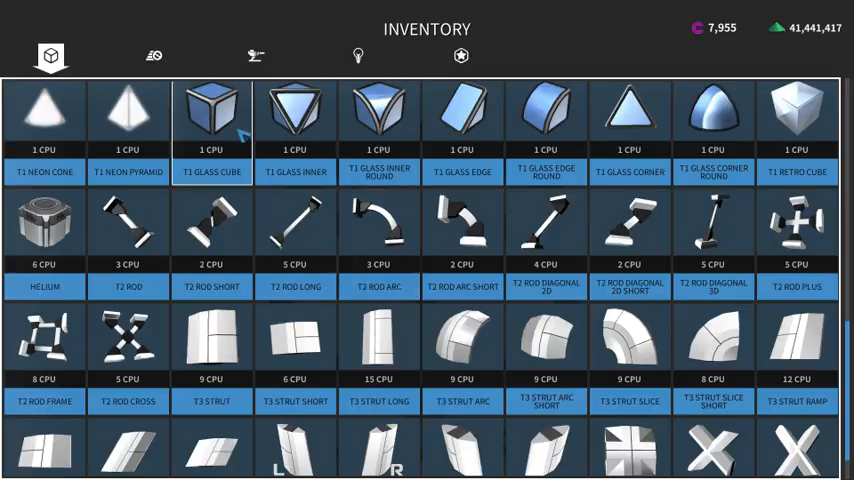
left_click(256, 56)
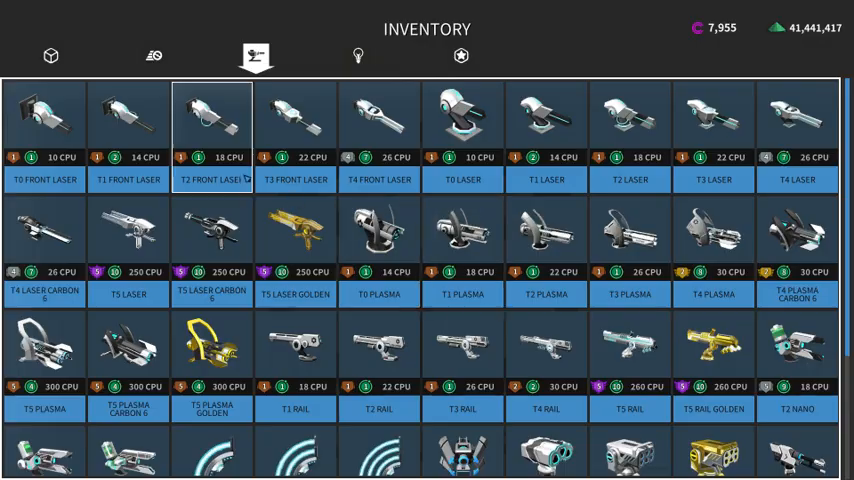
mouse_move(52, 56)
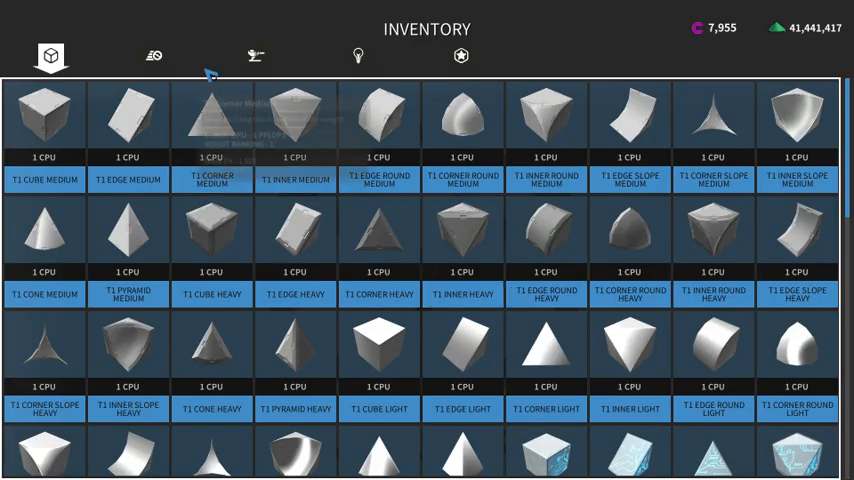
- Show the movement parts list: wheels, tank tracks, mech, sprinter and insect legs
left_click(152, 56)
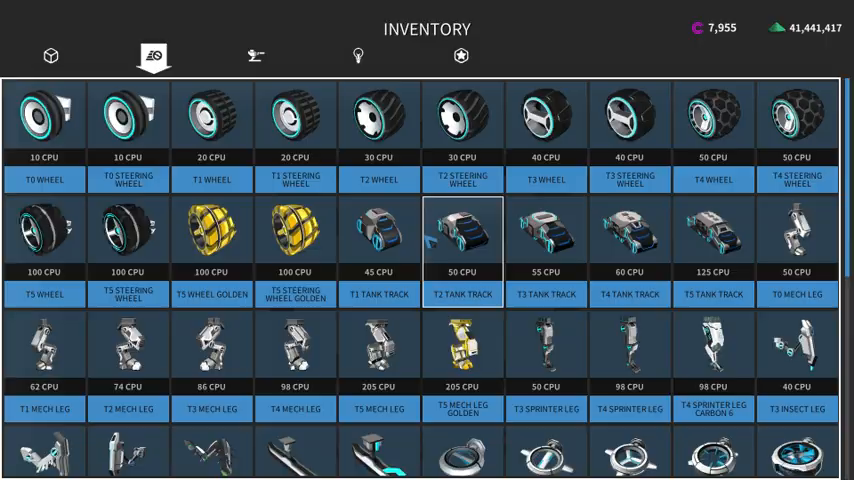
- Return the inventory to basic T1 cubes, edges, corners and pyramids
left_click(50, 56)
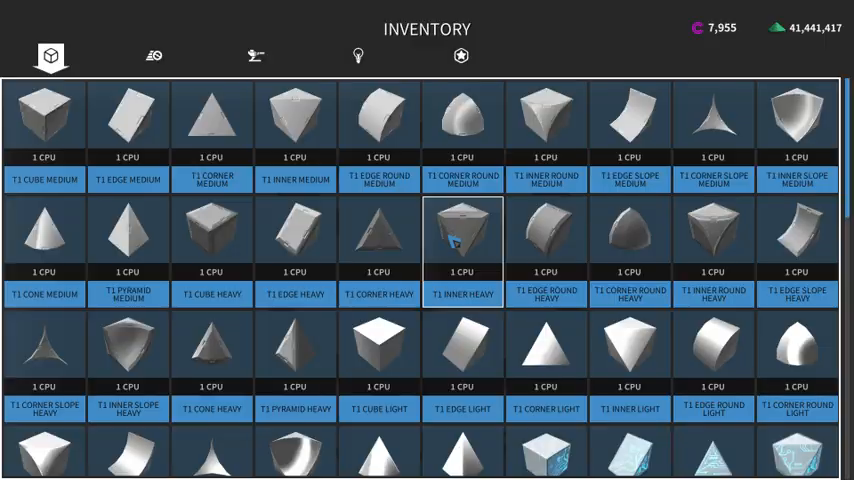
- Show the modules and electroshield list, peek at movement parts, then return to modules
left_click(358, 56)
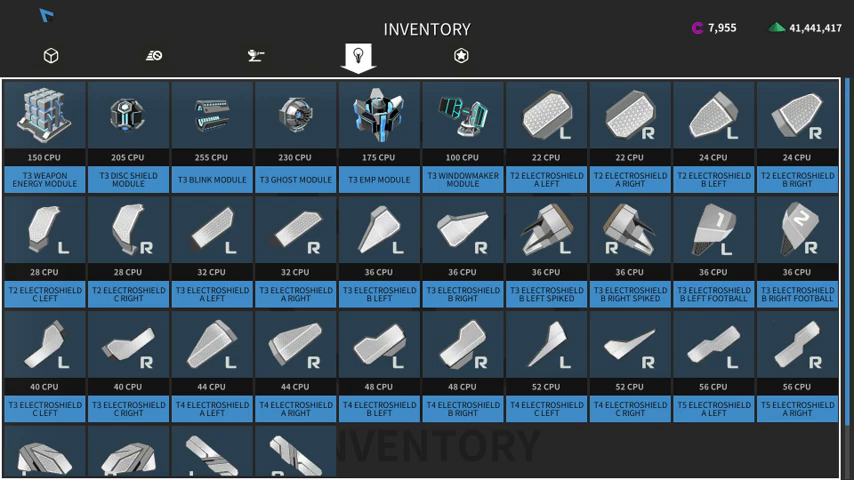
left_click(152, 56)
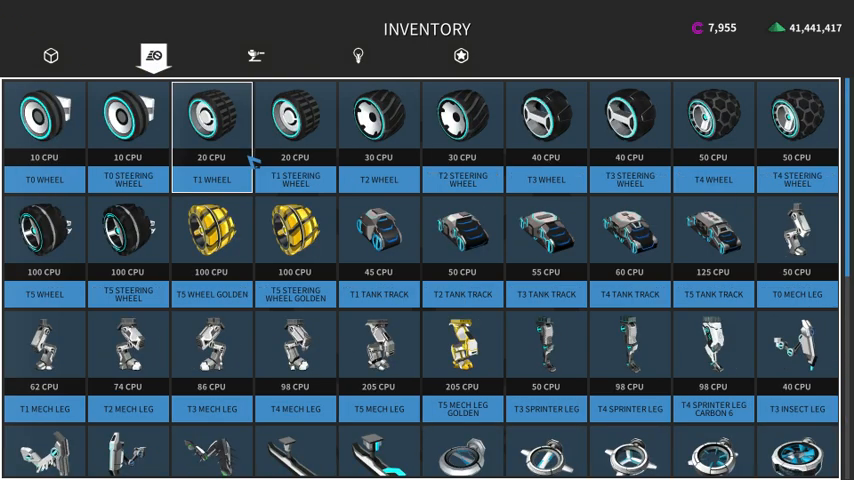
left_click(128, 120)
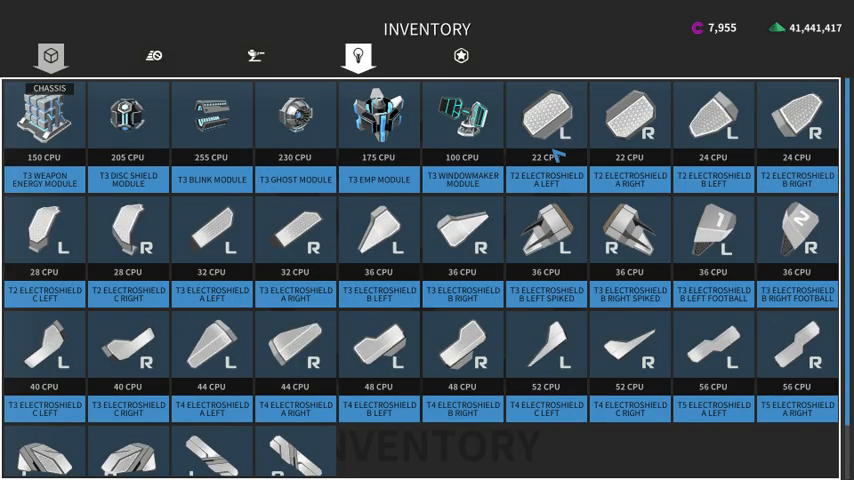
- Close the inventory, leaving the grey-block robot with weapon at 98 CPU in the garage
left_click(50, 56)
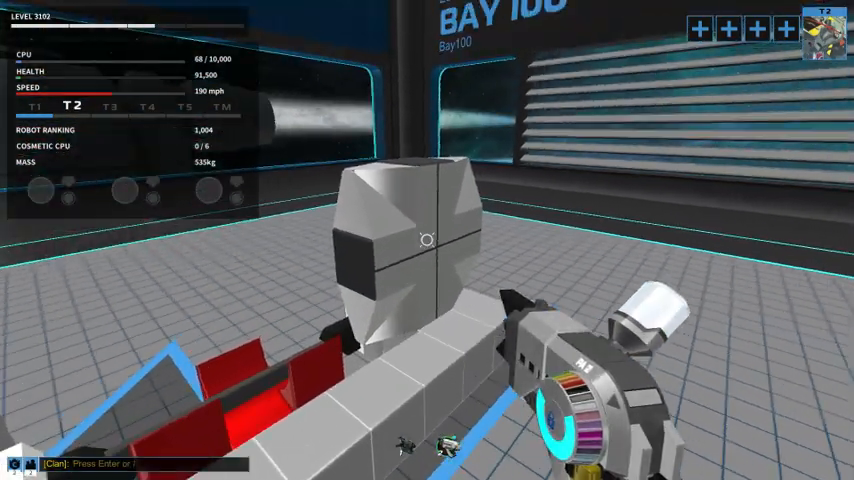
mouse_move(428, 240)
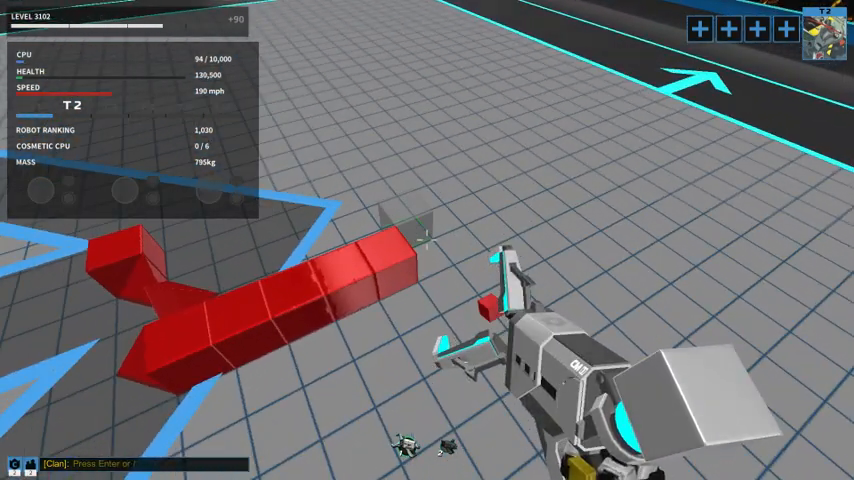
mouse_move(428, 240)
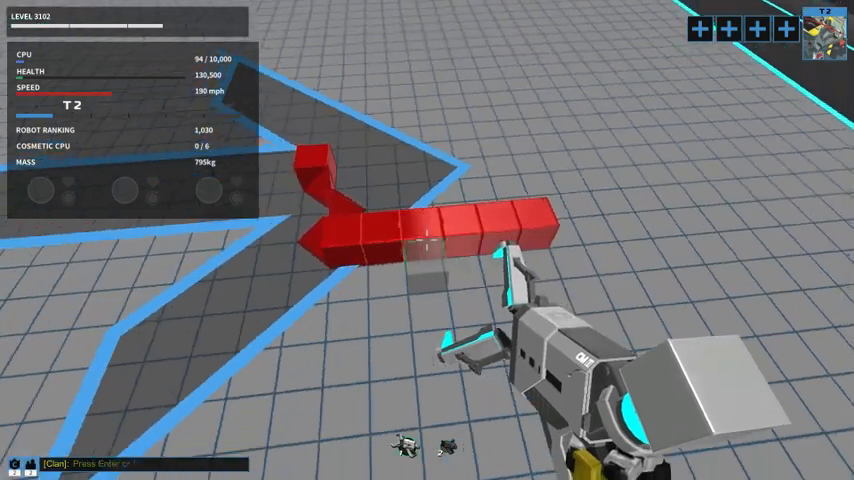